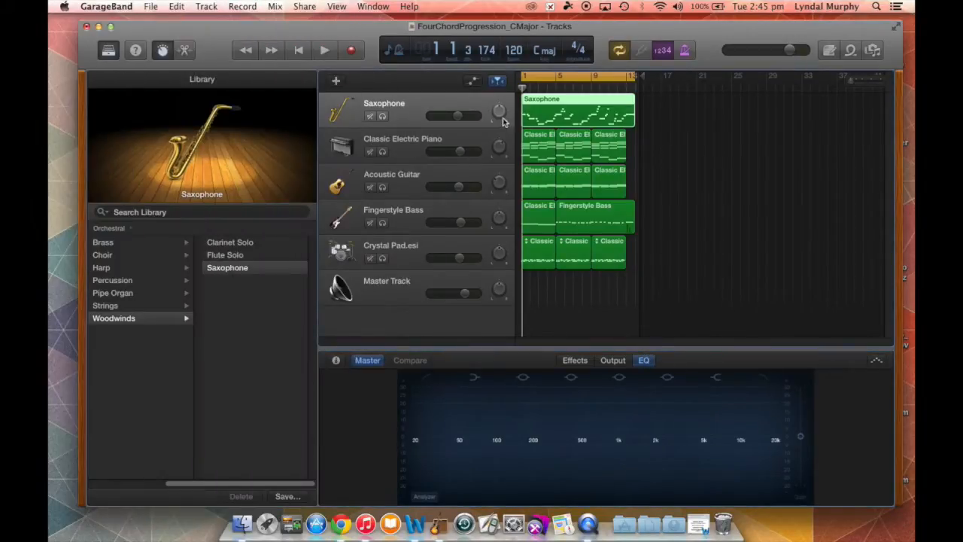
- Show the Saxophone region as score notation, then select the Master Track to show its presets
click(184, 50)
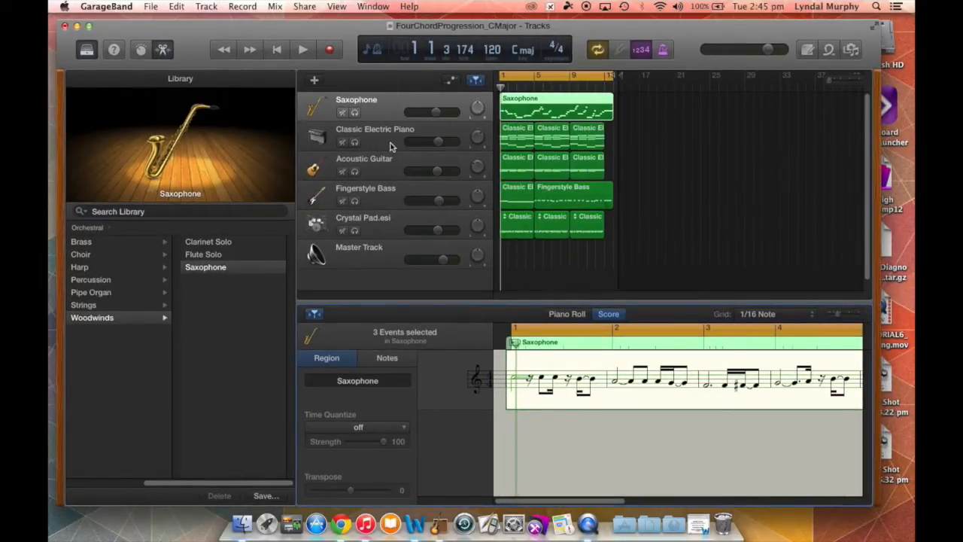
right_click(359, 252)
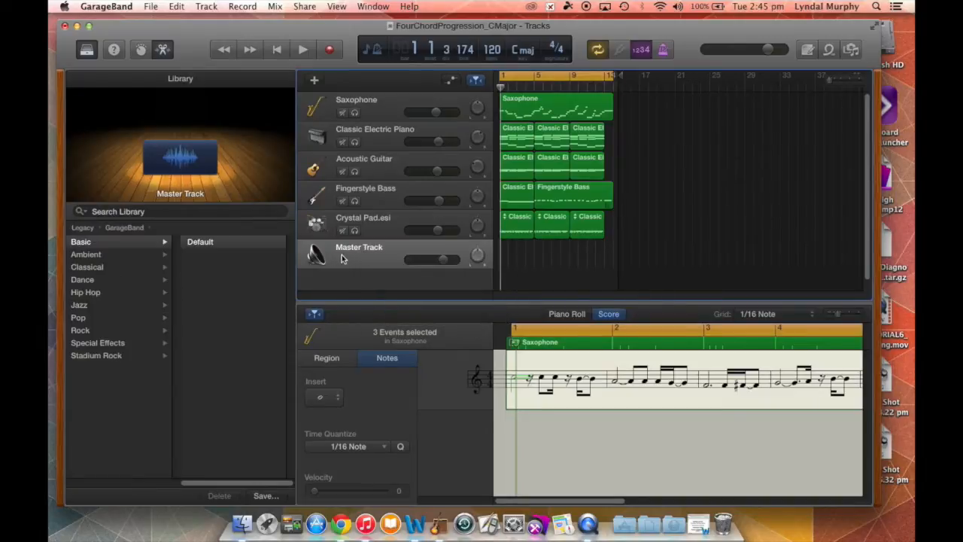
mouse_move(361, 261)
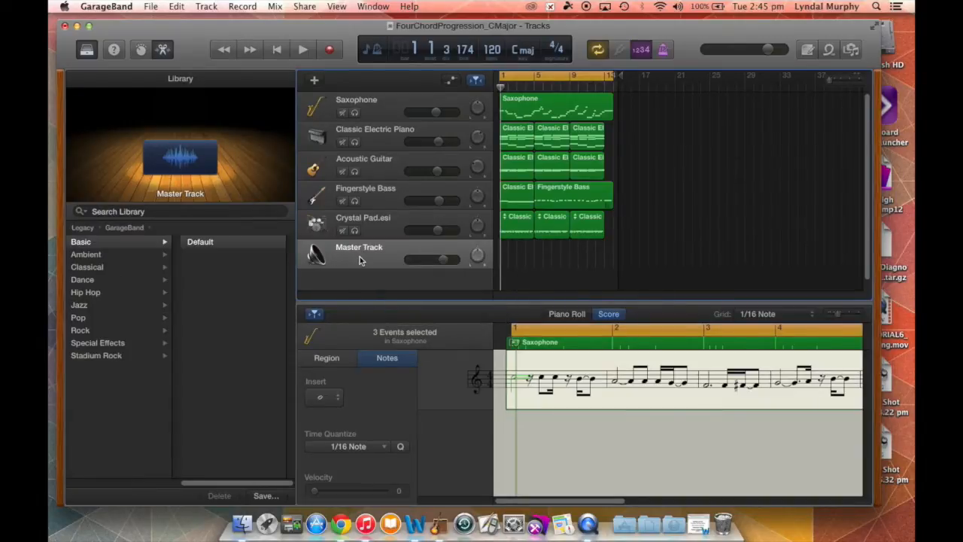
right_click(361, 259)
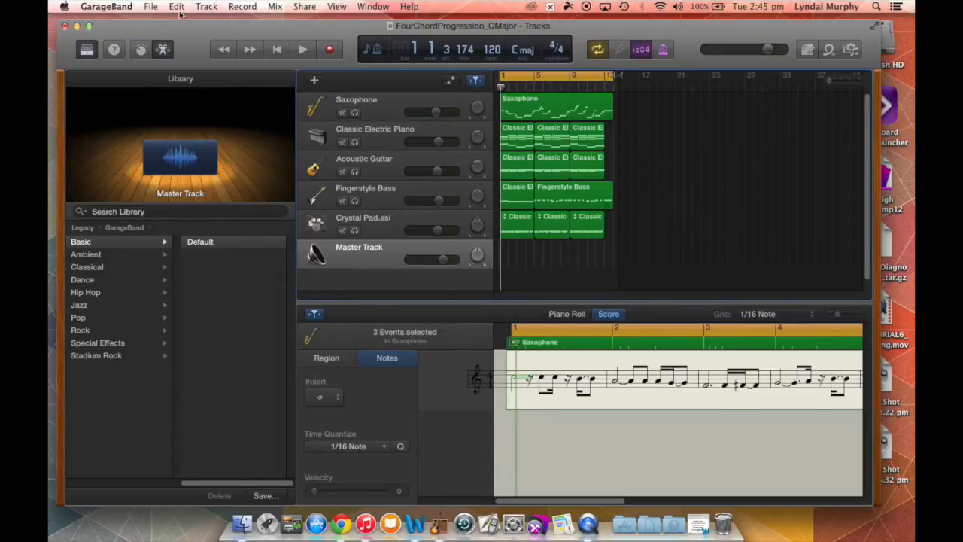
click(206, 6)
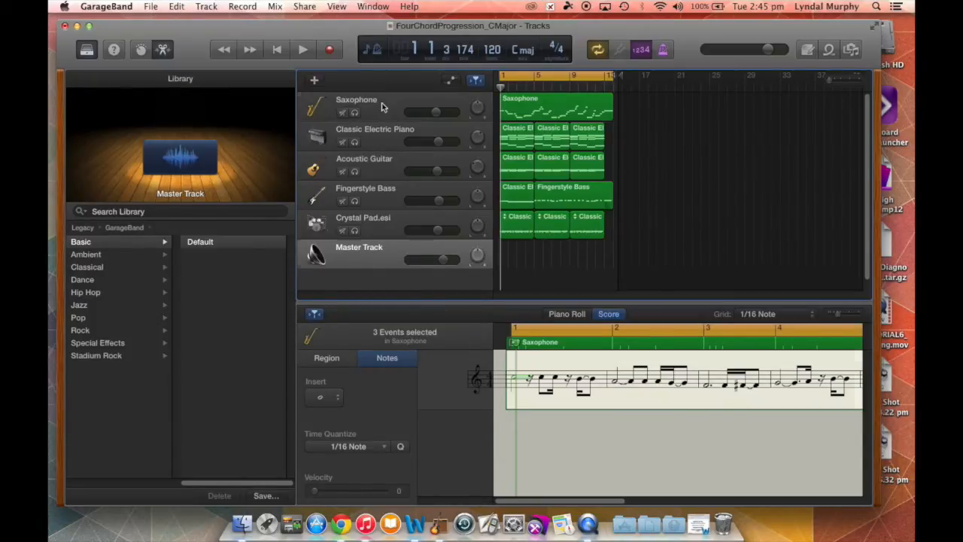
- View the Electric Piano, Acoustic Guitar, Saxophone and Fingerstyle Bass parts, then reselect Master Track
click(206, 267)
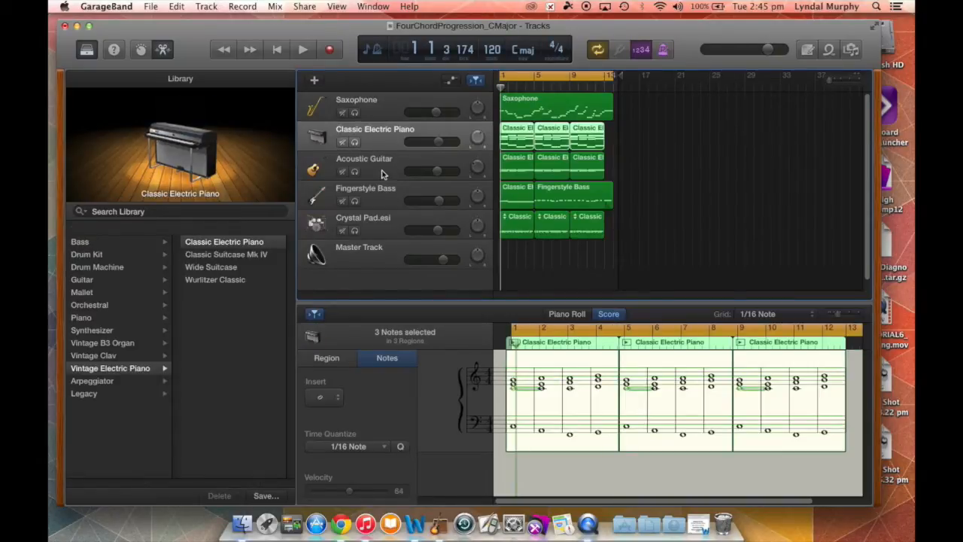
click(365, 164)
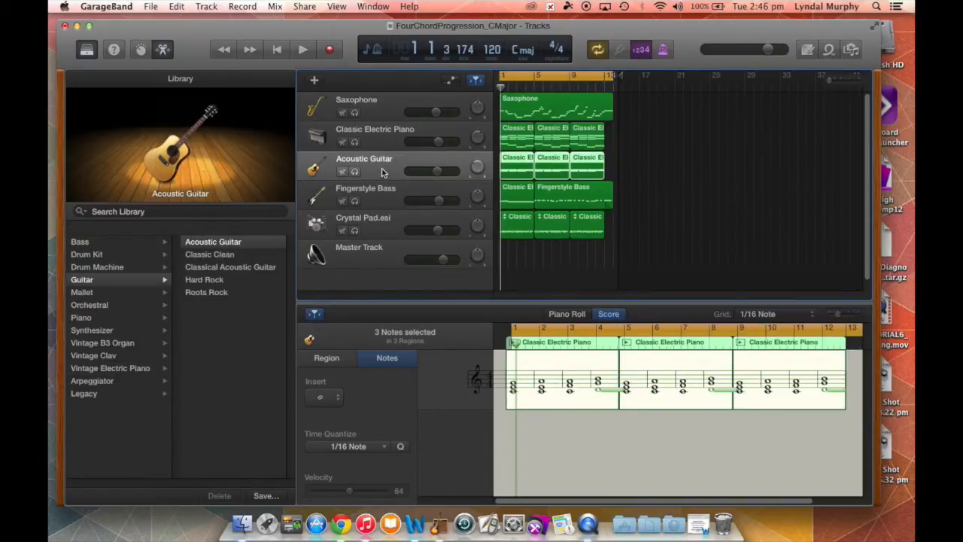
click(356, 106)
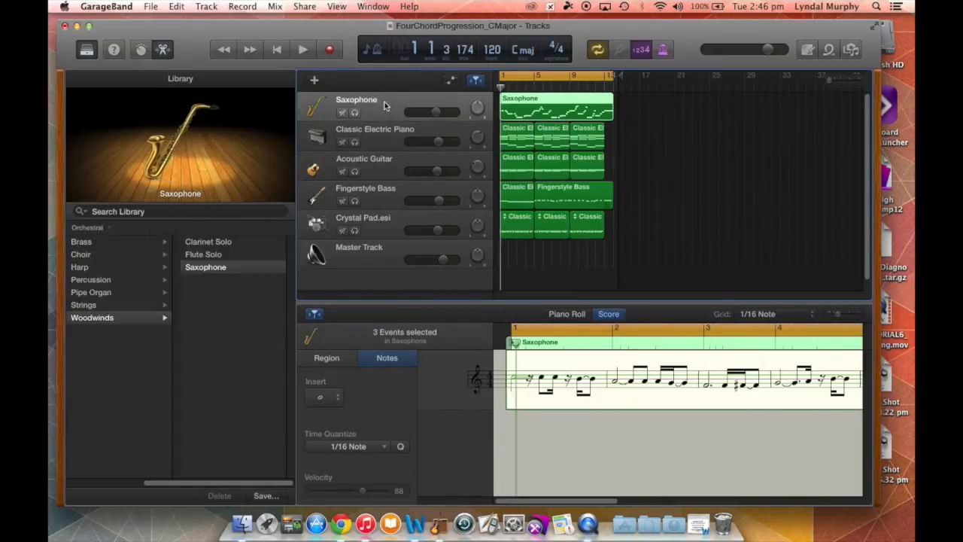
click(375, 136)
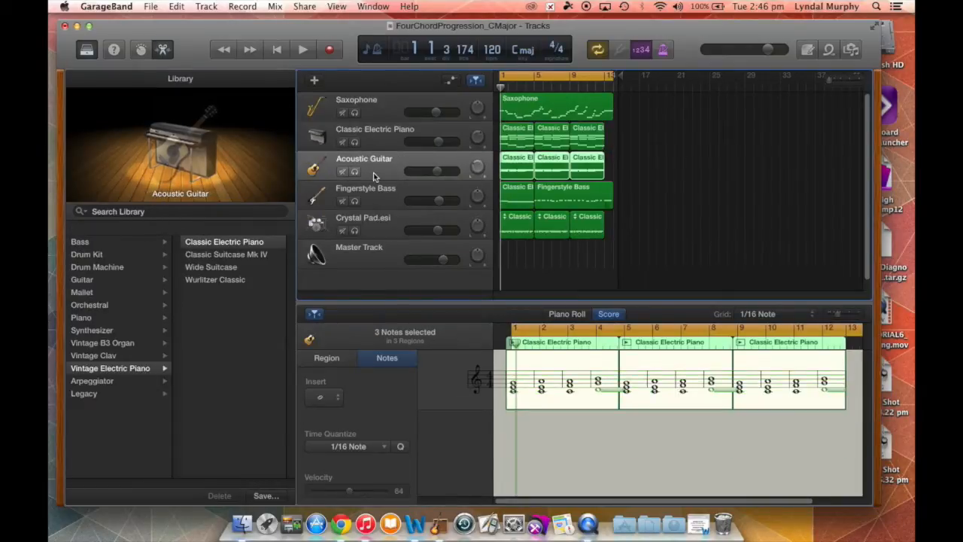
click(366, 188)
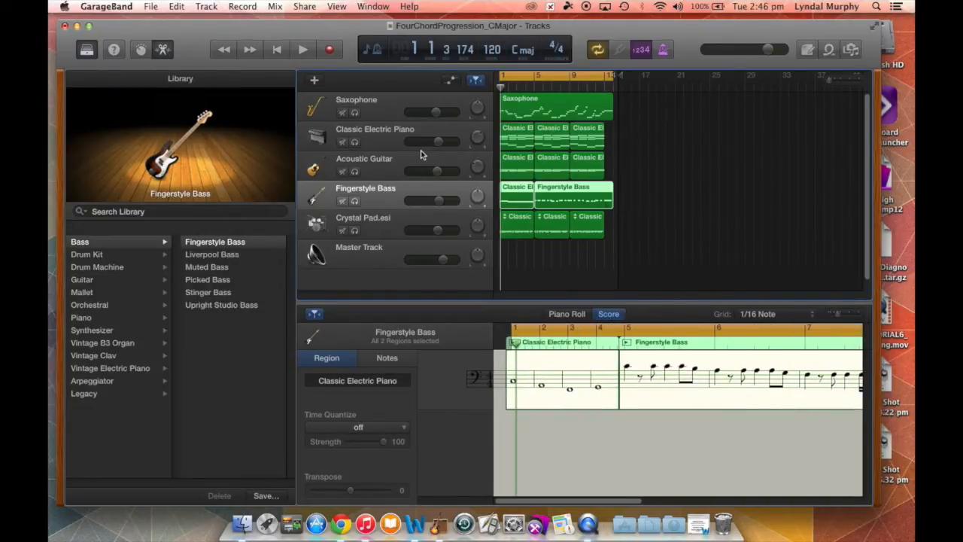
click(359, 252)
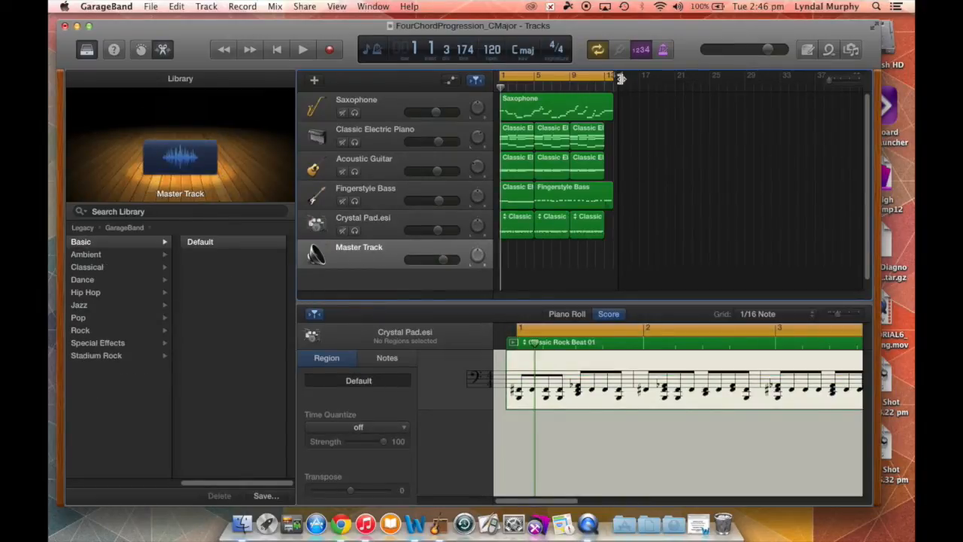
mouse_move(619, 79)
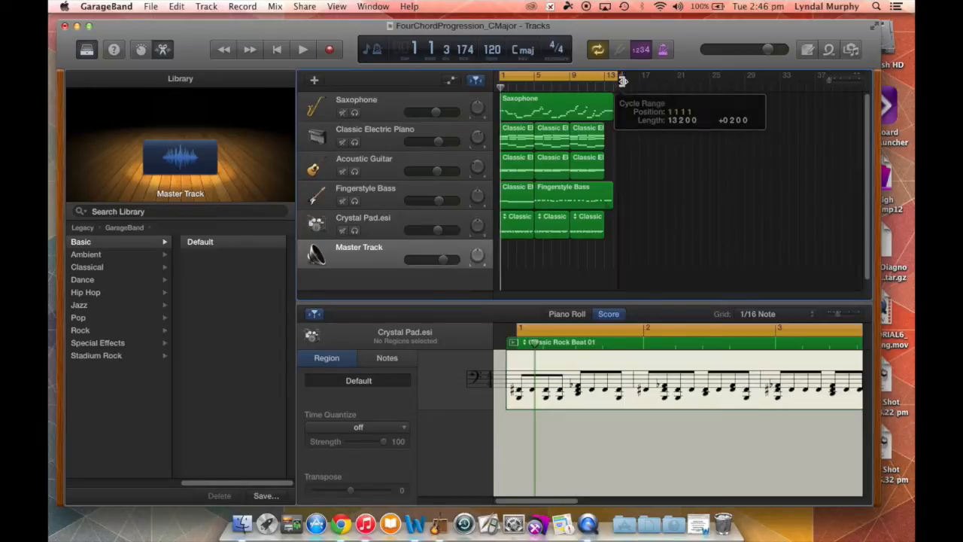
mouse_move(713, 153)
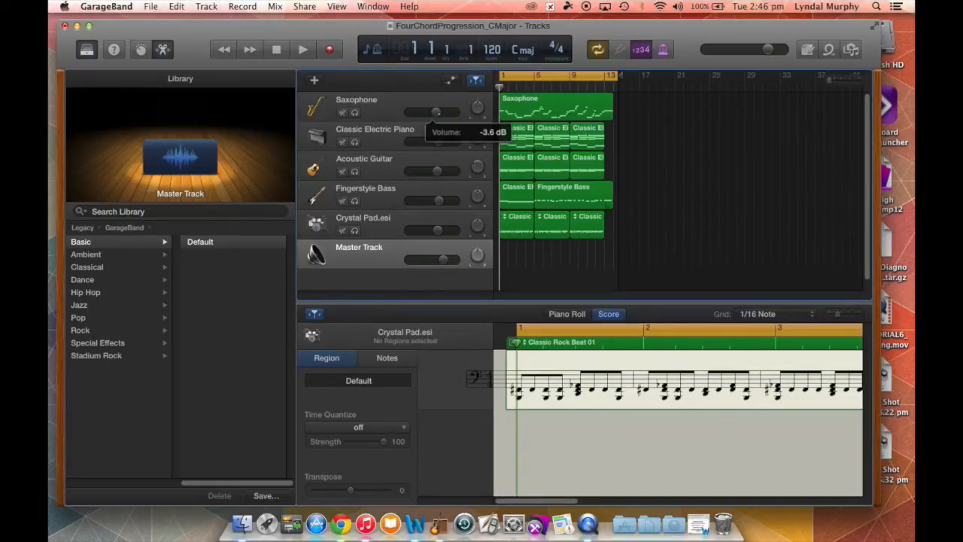
- Drag the Saxophone track's volume slider to -2.9 dB
drag(433, 112, 440, 112)
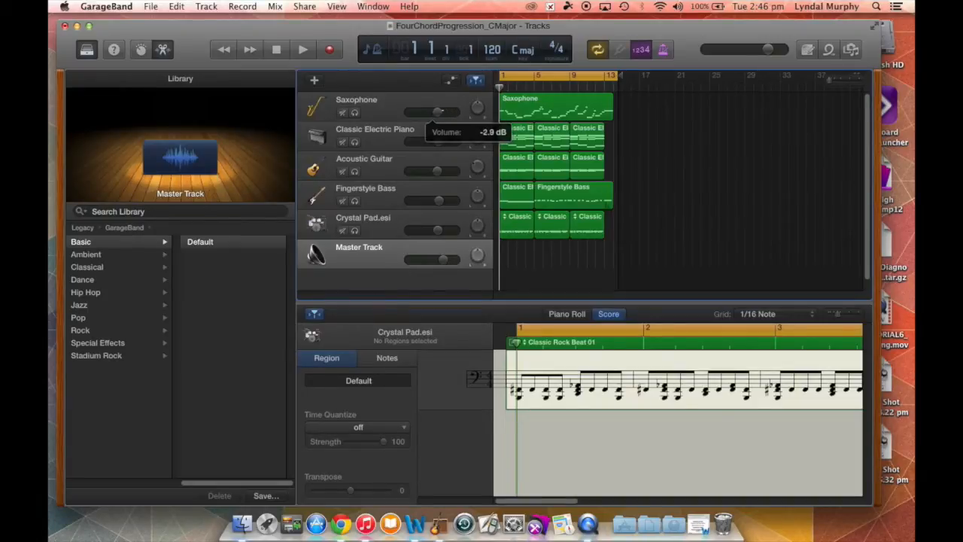
mouse_move(729, 47)
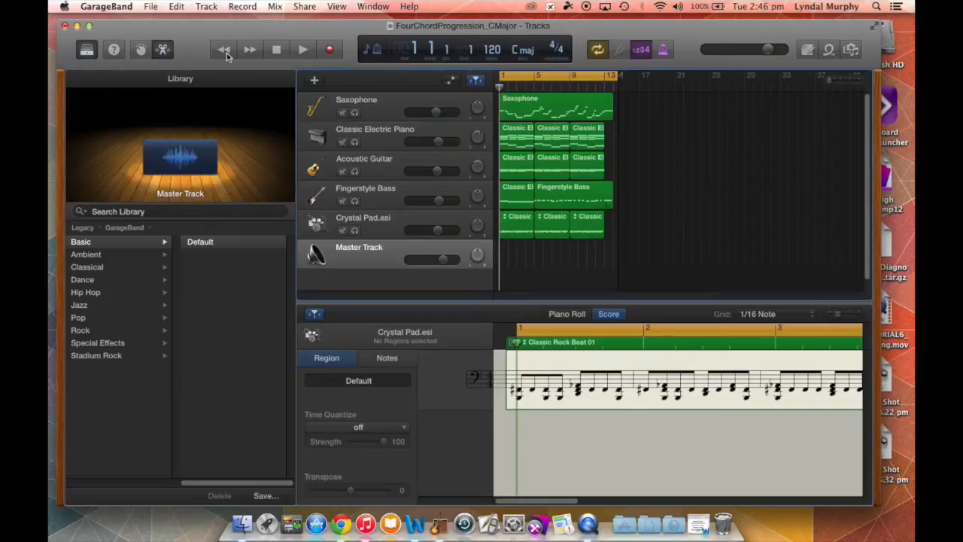
mouse_move(382, 102)
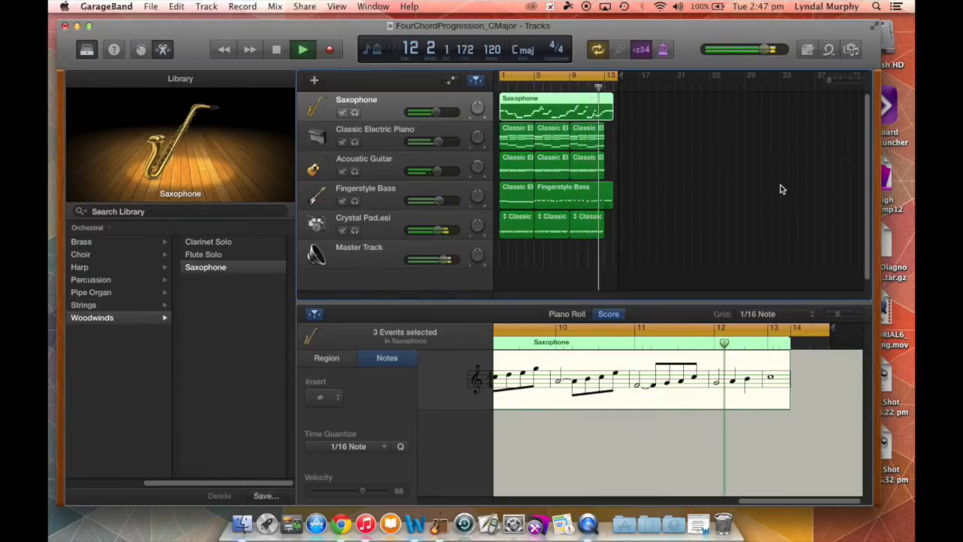
- Play the mix through to bar 14, stop, and return the playhead to the start
click(302, 49)
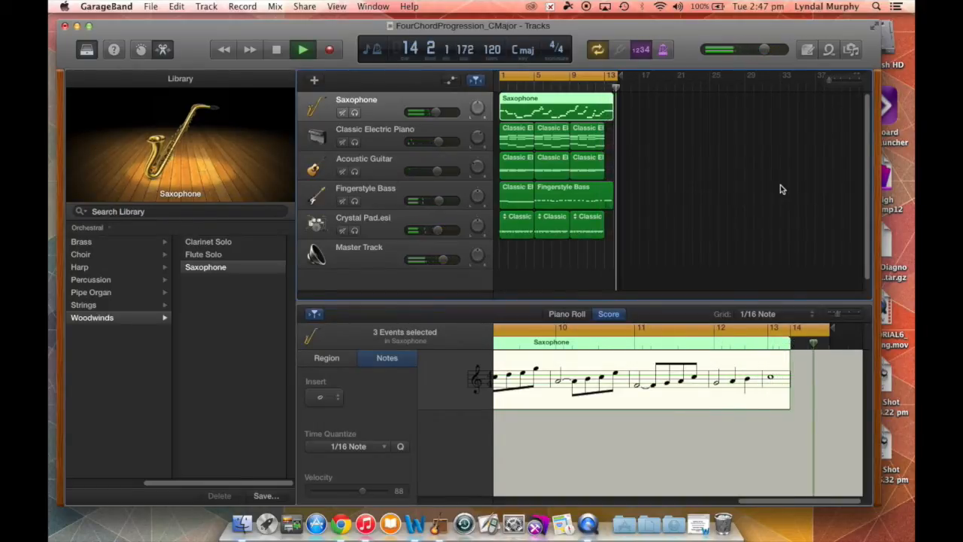
click(276, 50)
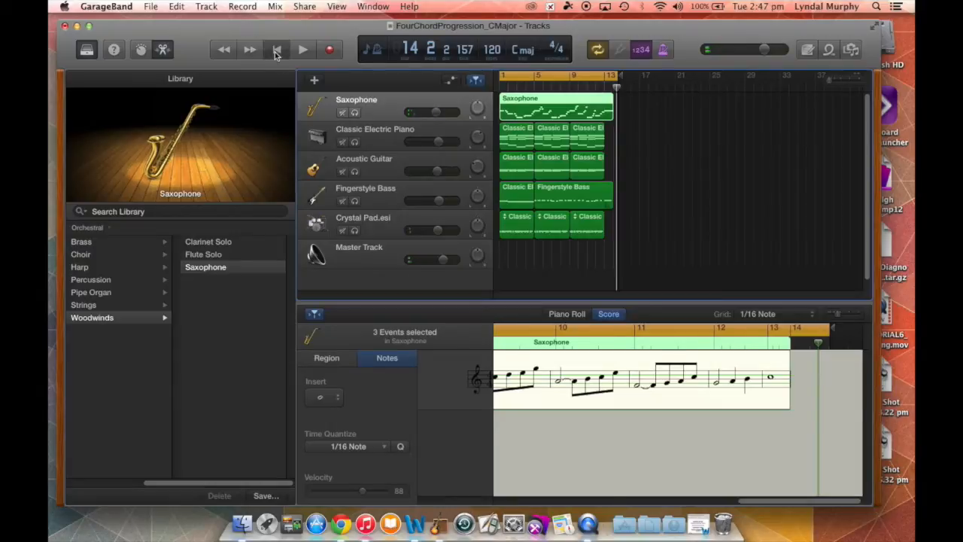
click(303, 49)
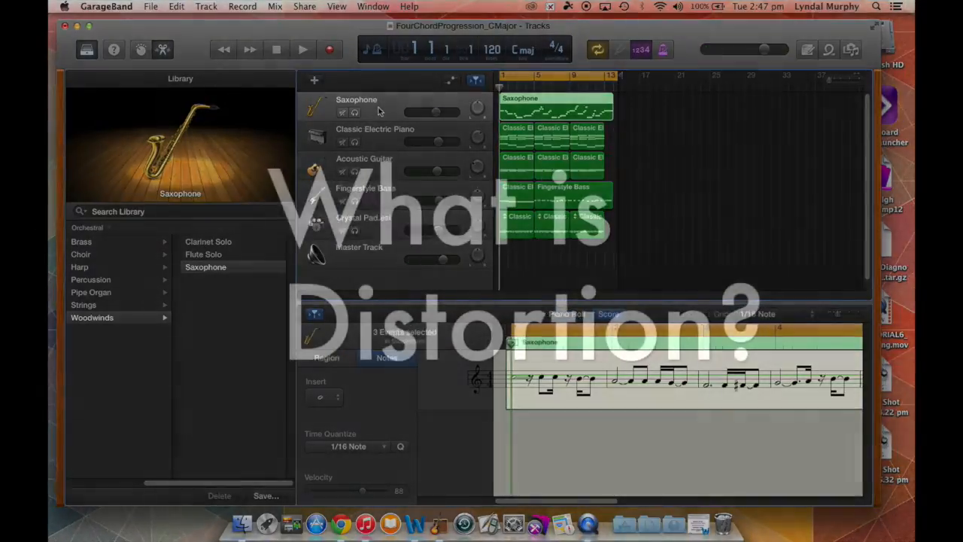
- Select the Master Track to show its EQ settings beside the preset library
click(365, 280)
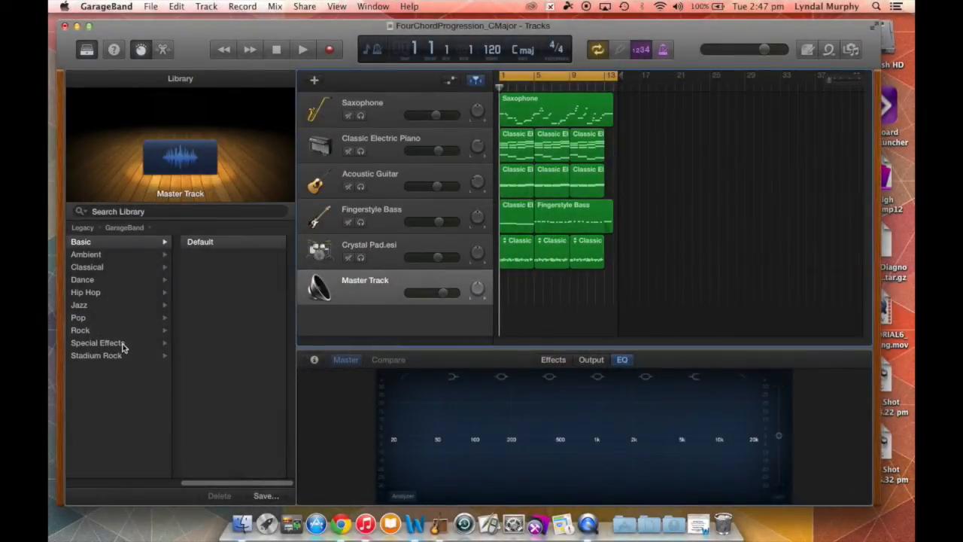
mouse_move(265, 57)
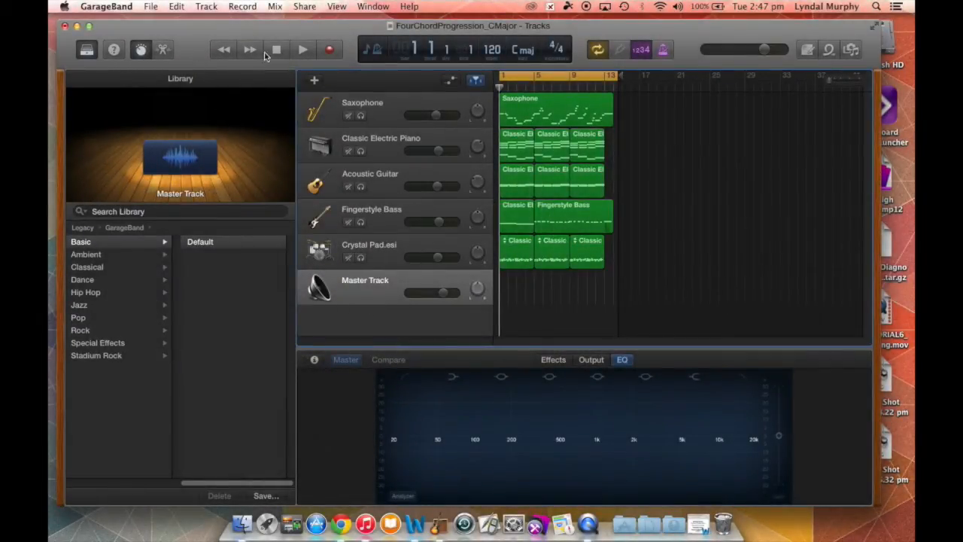
- Audition the Ambient and Classical master presets, including Classical Chamber, Hall and Front Row Symphonic
click(86, 253)
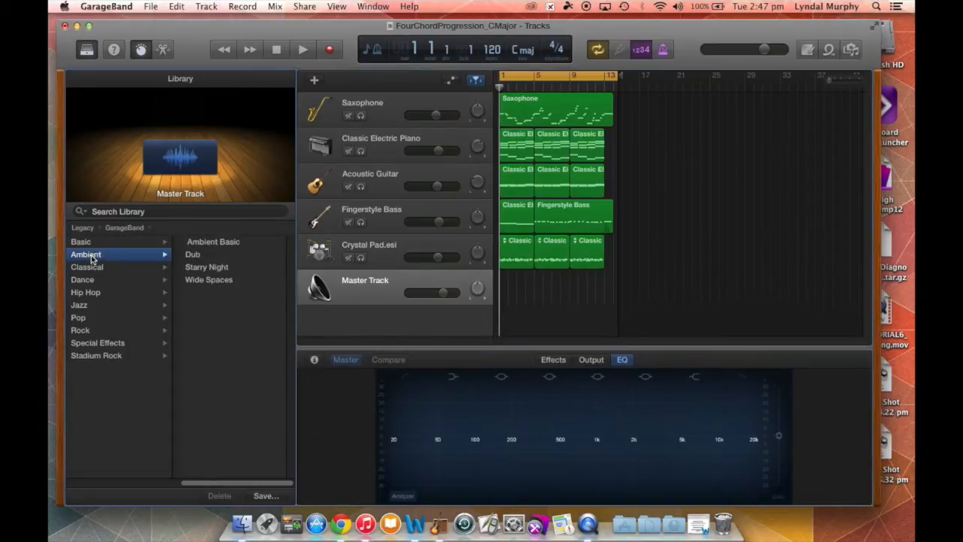
click(86, 268)
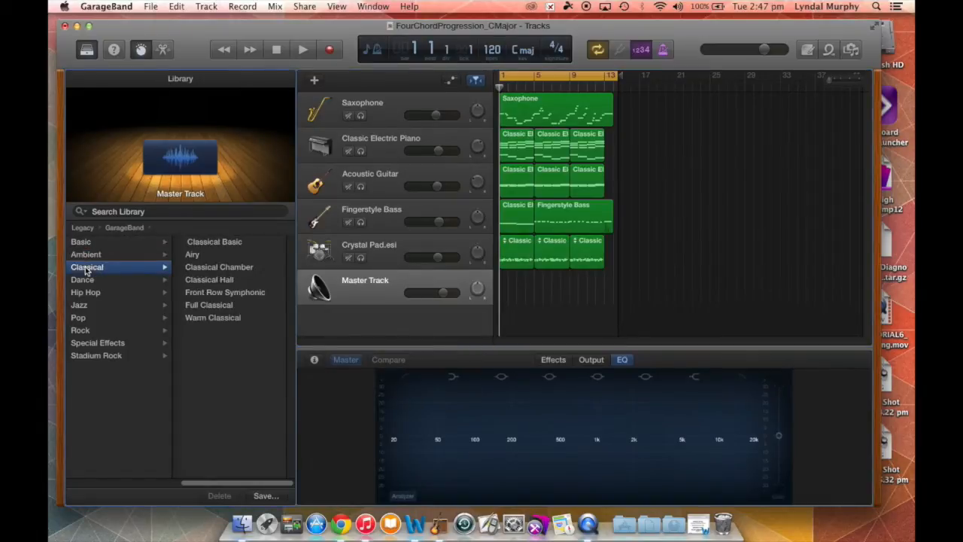
click(219, 267)
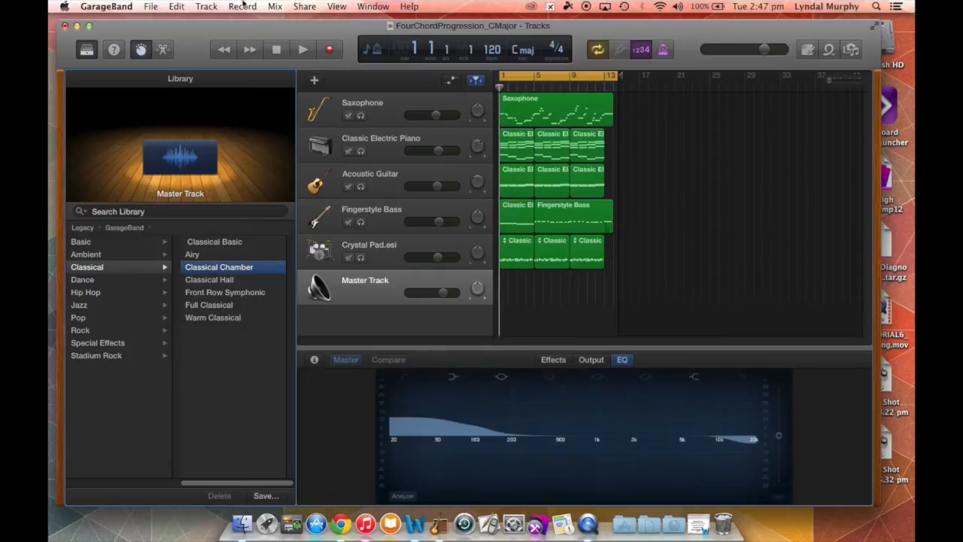
click(302, 49)
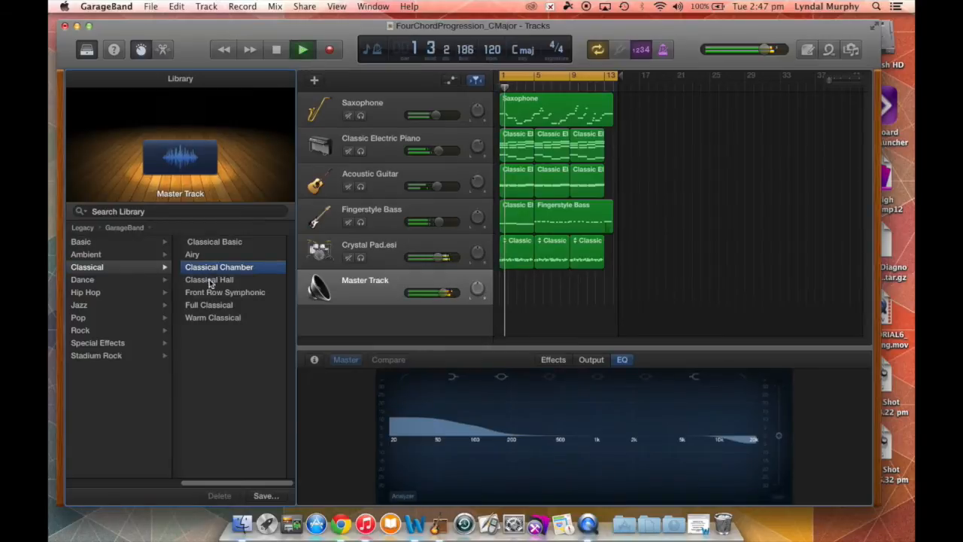
click(224, 292)
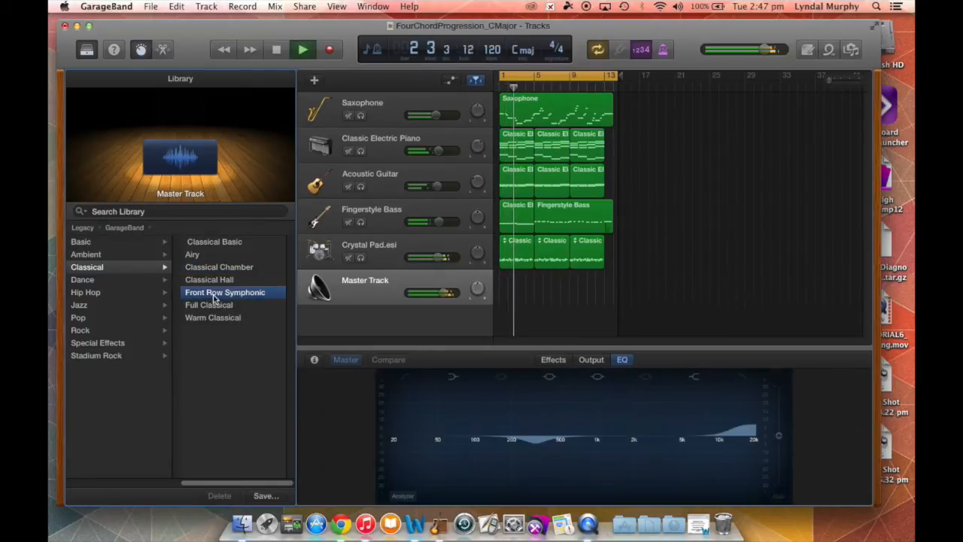
- Try the Hip Hop Old Vinyl, Pump It Up and Warm Mastering presets
click(85, 292)
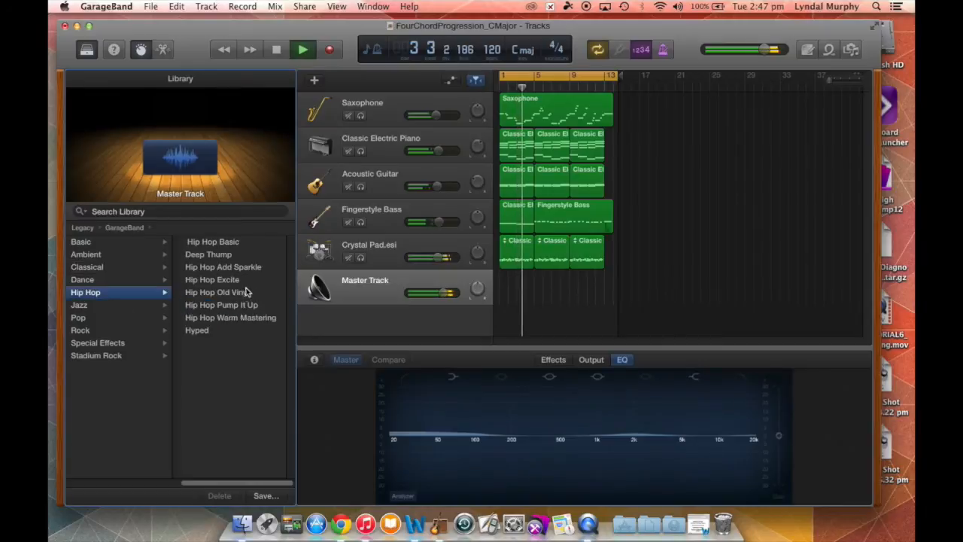
click(216, 292)
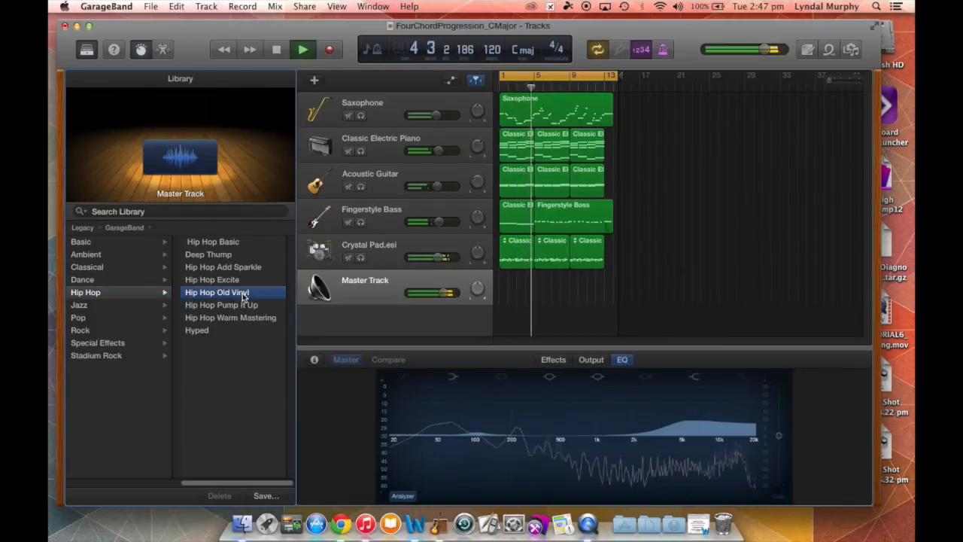
click(221, 304)
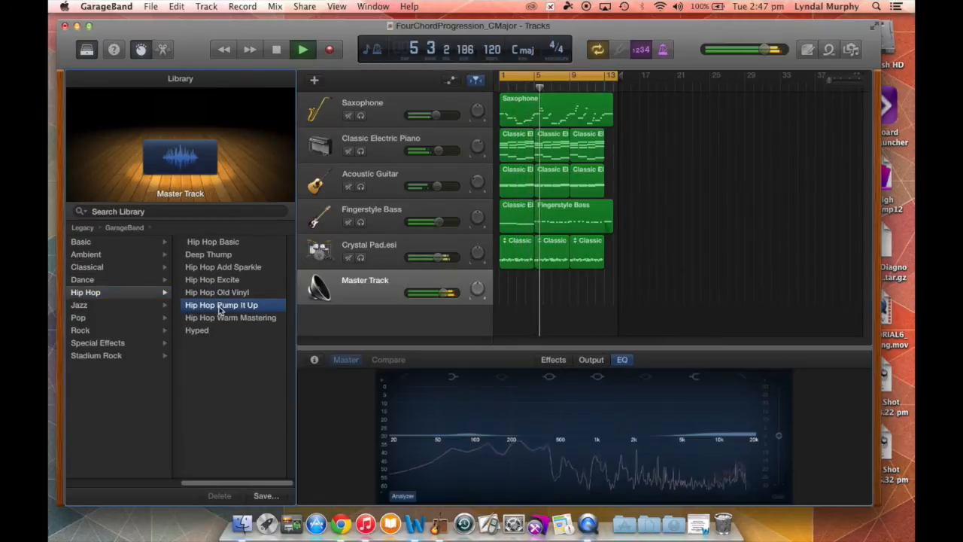
click(231, 317)
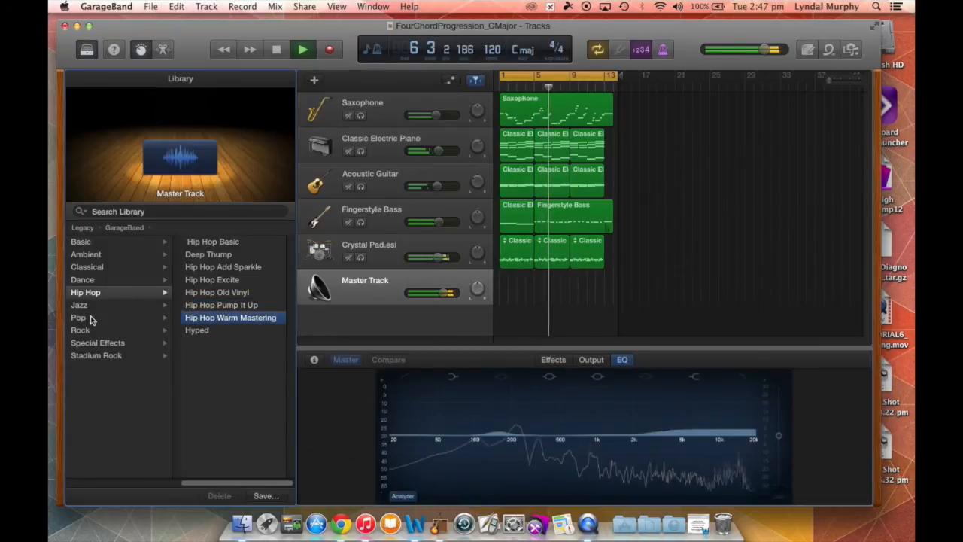
- Try the Pop Basic and Bass Boost presets, dismiss the warning, and open Share
click(77, 317)
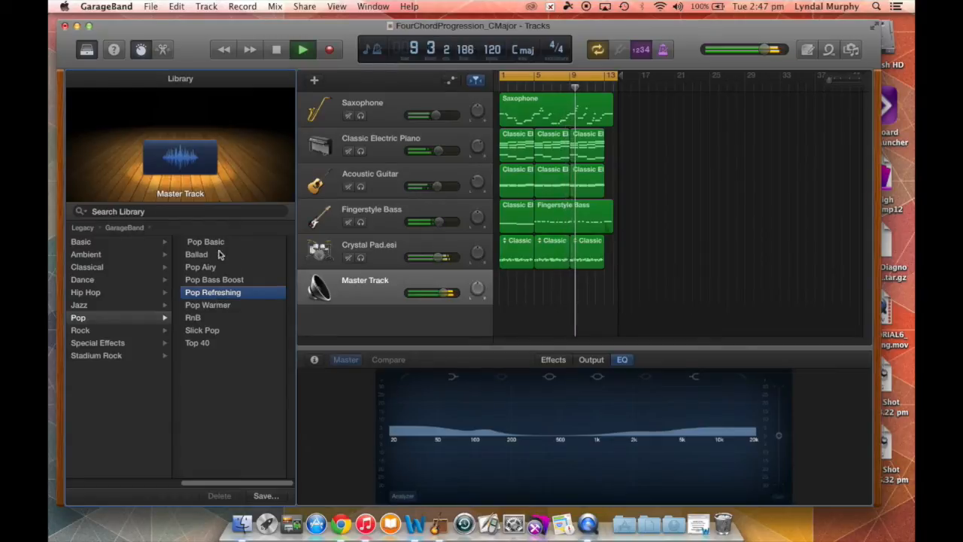
click(205, 241)
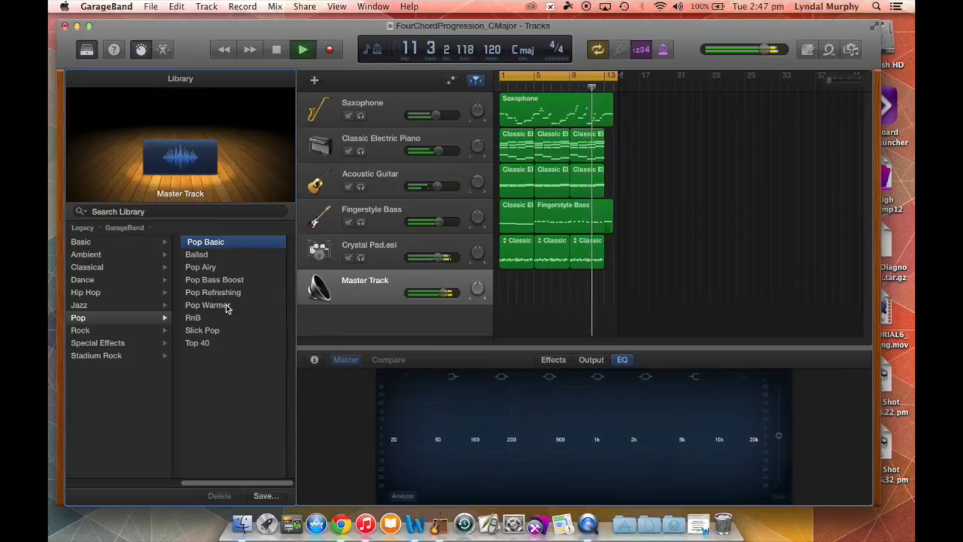
click(213, 279)
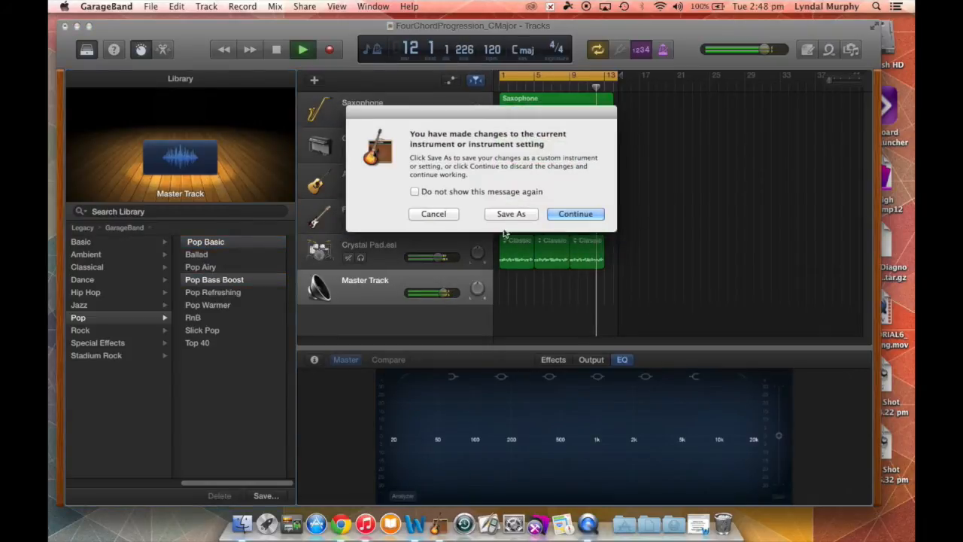
click(575, 214)
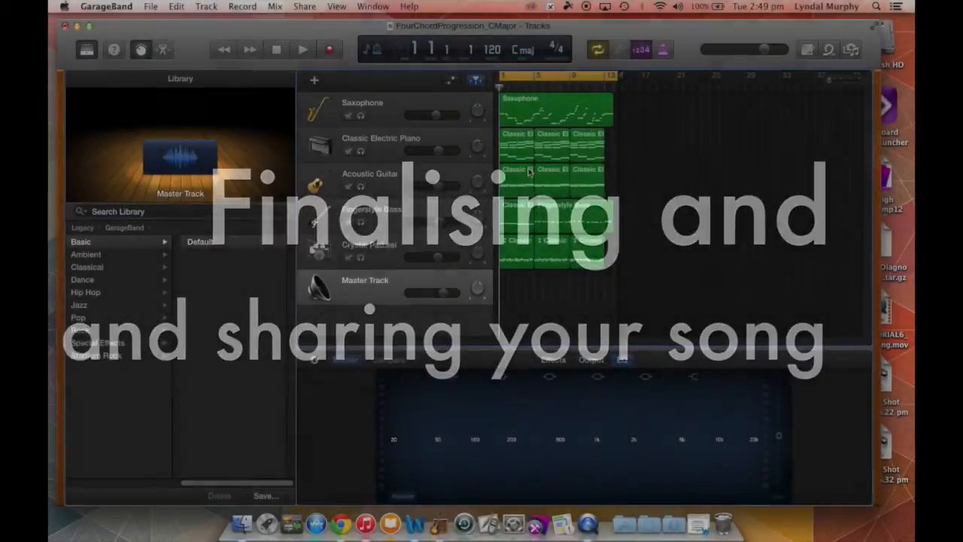
click(305, 6)
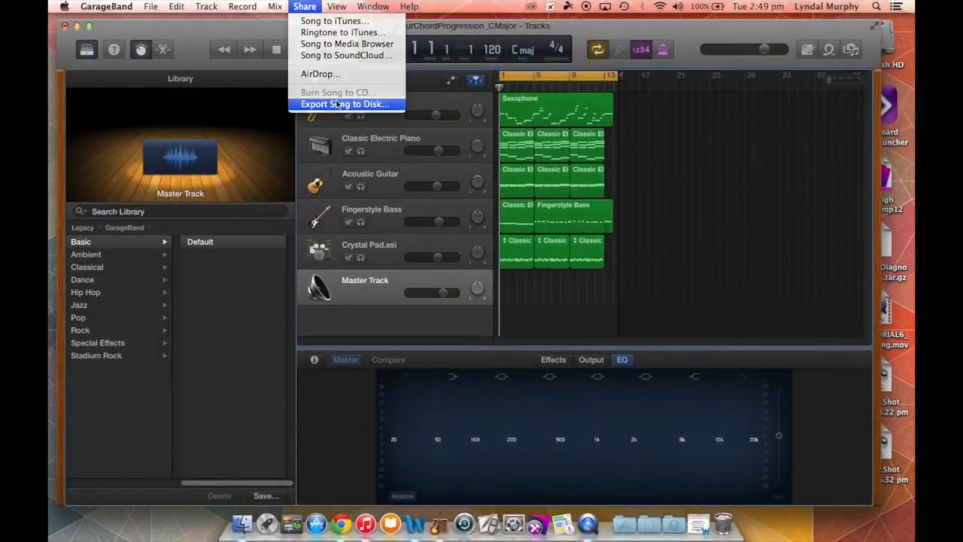
- Choose Export Song to Disk, keeping MP3 format and the Documents location
click(345, 104)
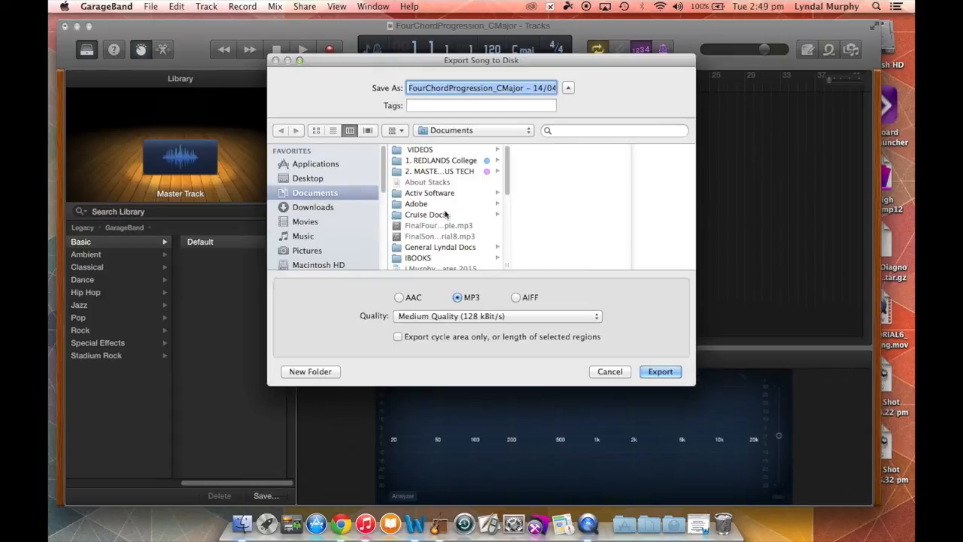
scroll(down, 3)
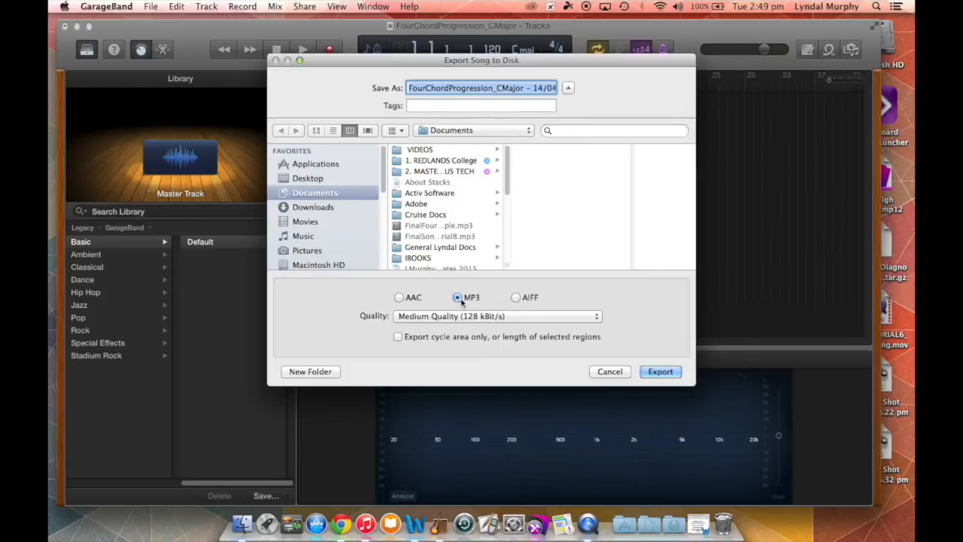
mouse_move(452, 324)
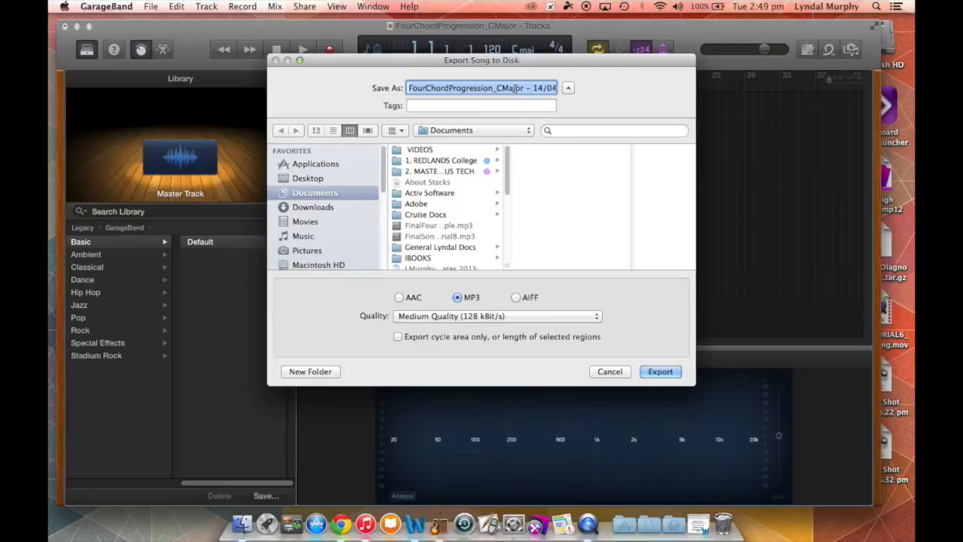
- Name the file 'FinalSongExample_Tutorial' and export it as a medium-quality MP3
text(FinalSongExample)
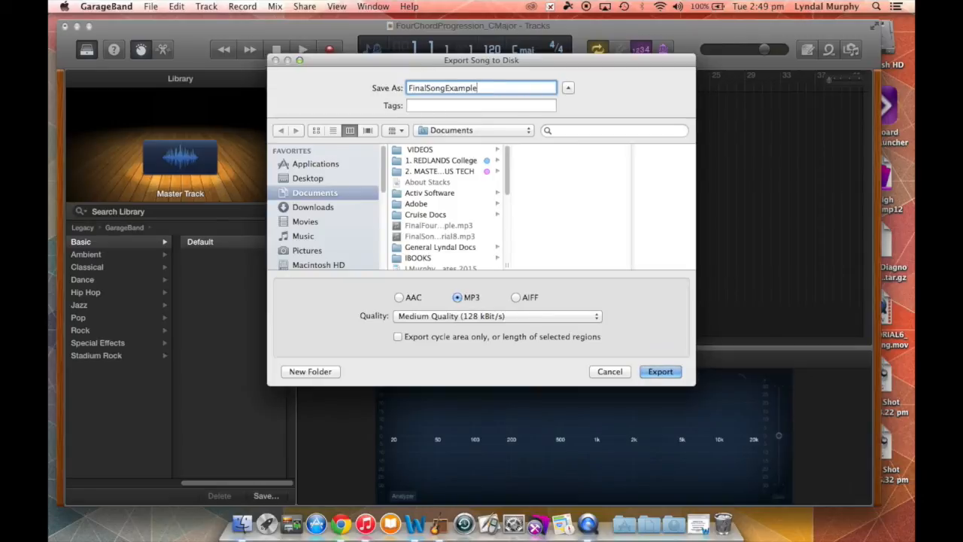
text(_Tutorial)
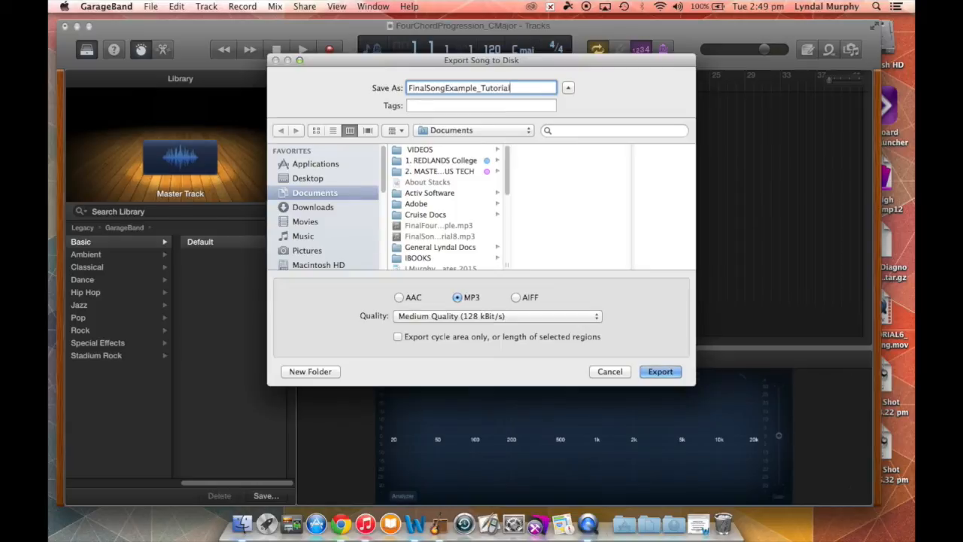
text(8)
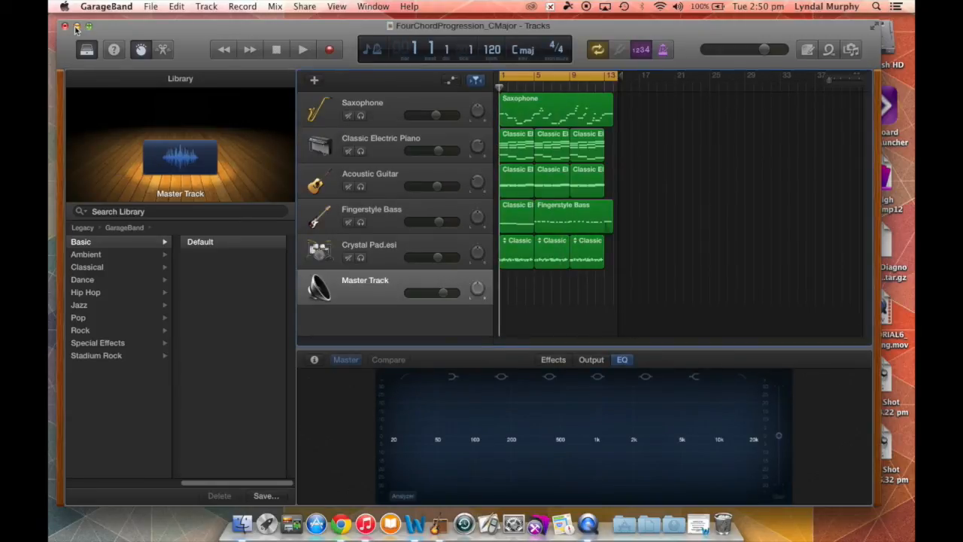
- Close the GarageBand window and open the Documents stack to see the MP3 files
click(65, 26)
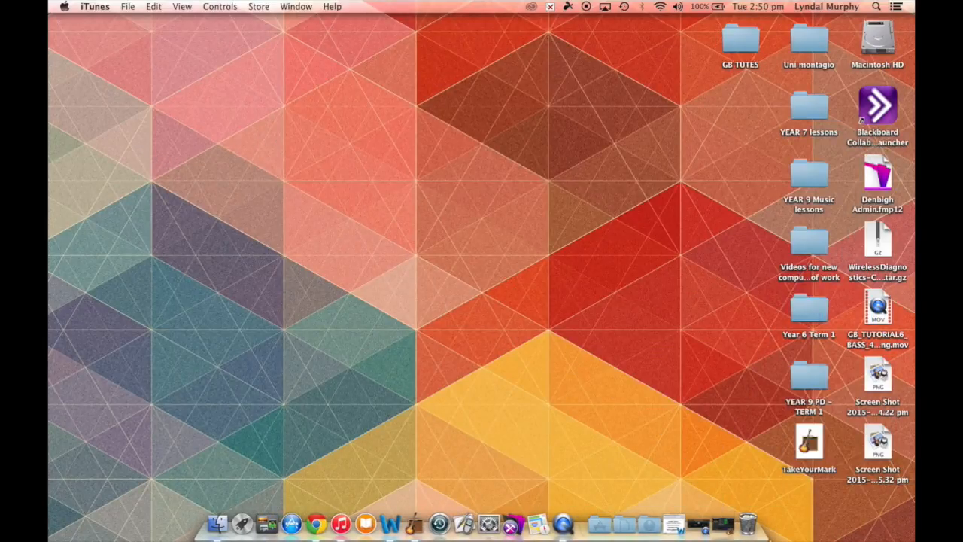
click(624, 522)
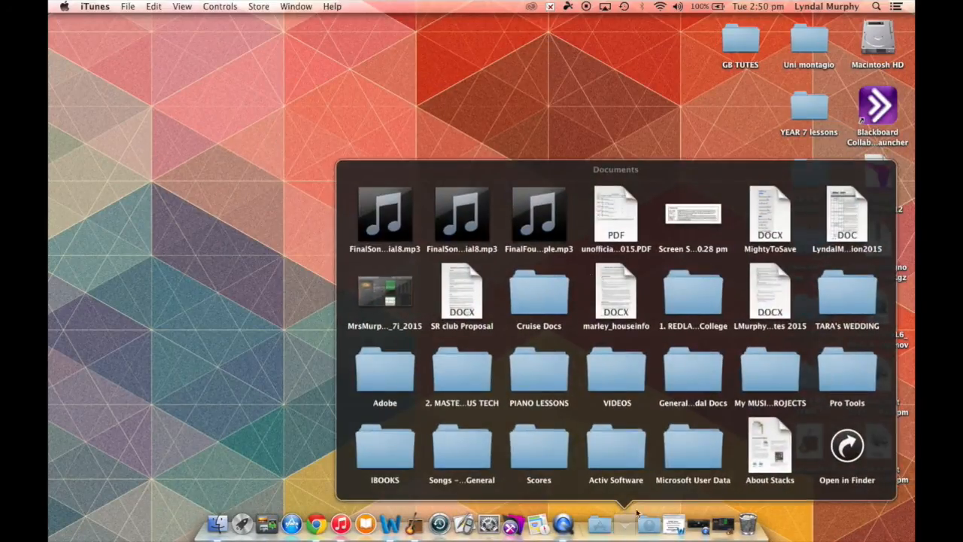